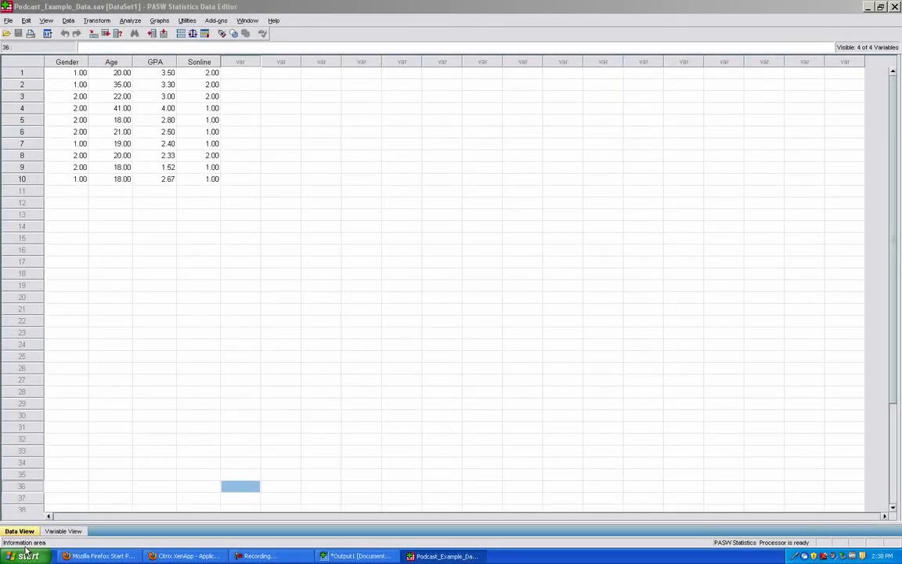
{"action": "mouse_move", "coordinate": [28, 554]}
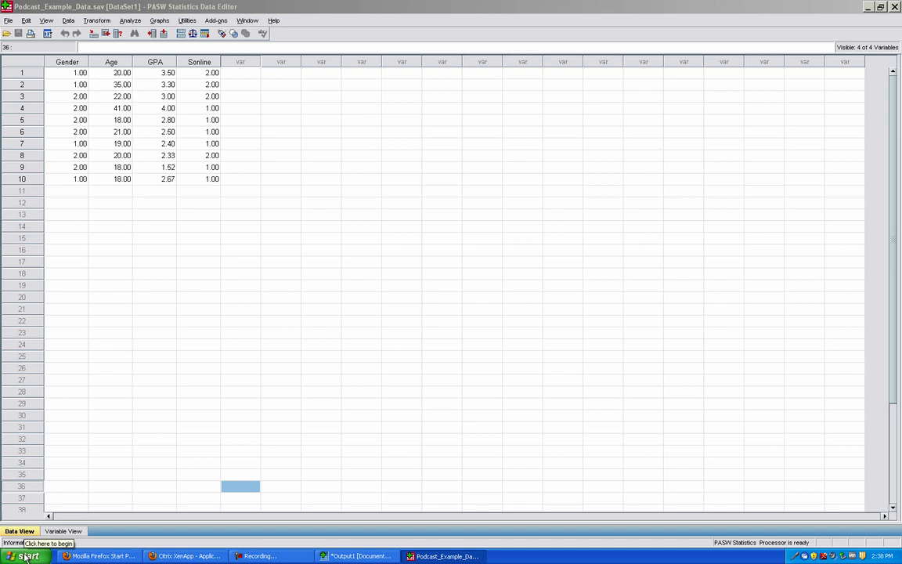
Browse the Start menu's program list, then flip between Variable View and Data View
{"action": "left_click", "coordinate": [28, 552]}
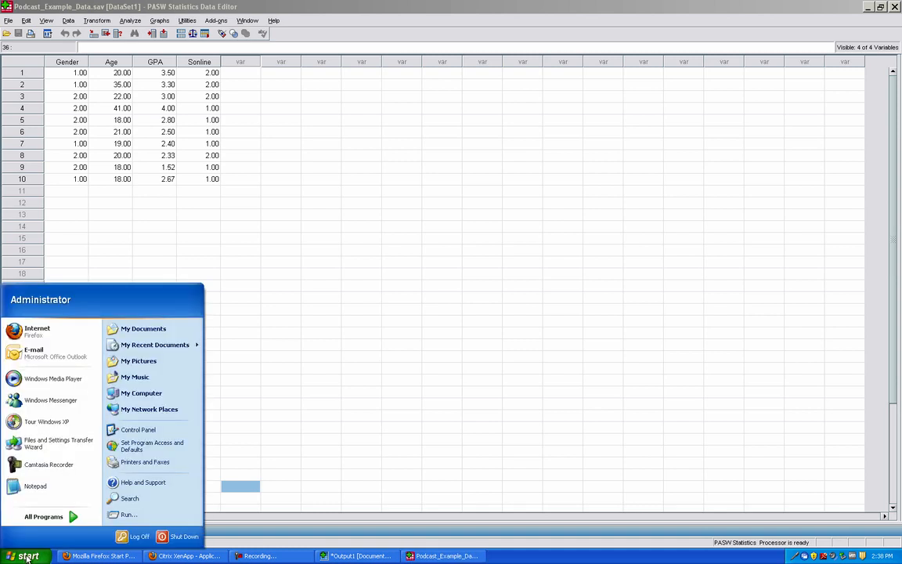
{"action": "mouse_move", "coordinate": [50, 400]}
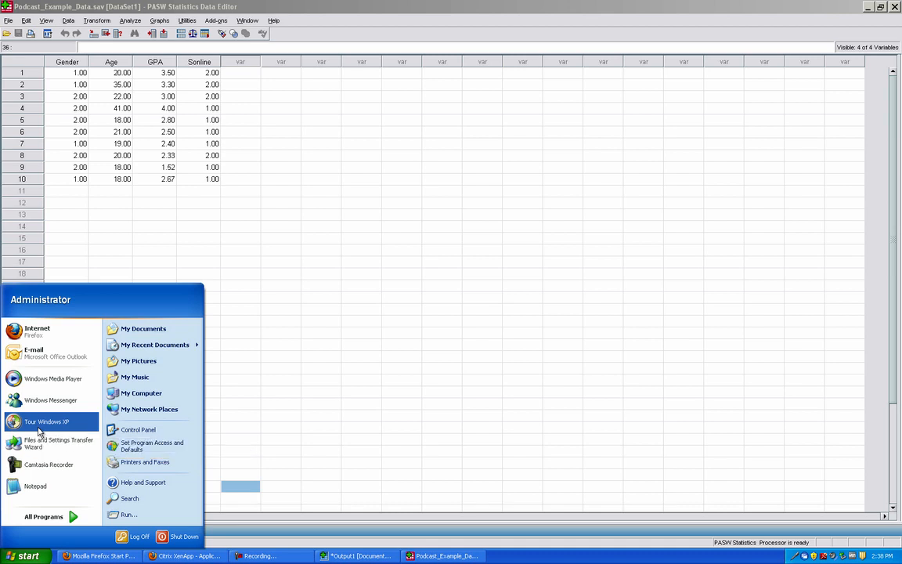
{"action": "left_click", "coordinate": [45, 514]}
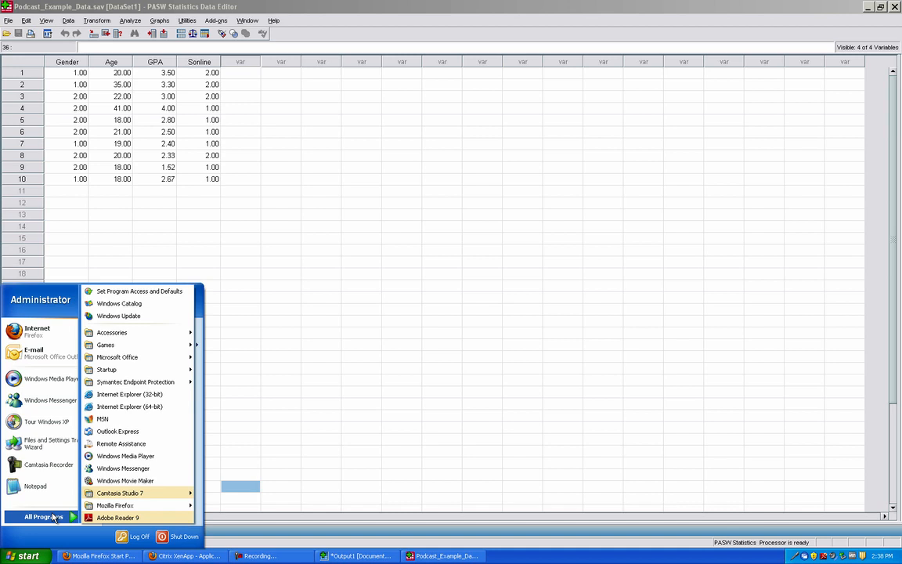
{"action": "mouse_move", "coordinate": [129, 507]}
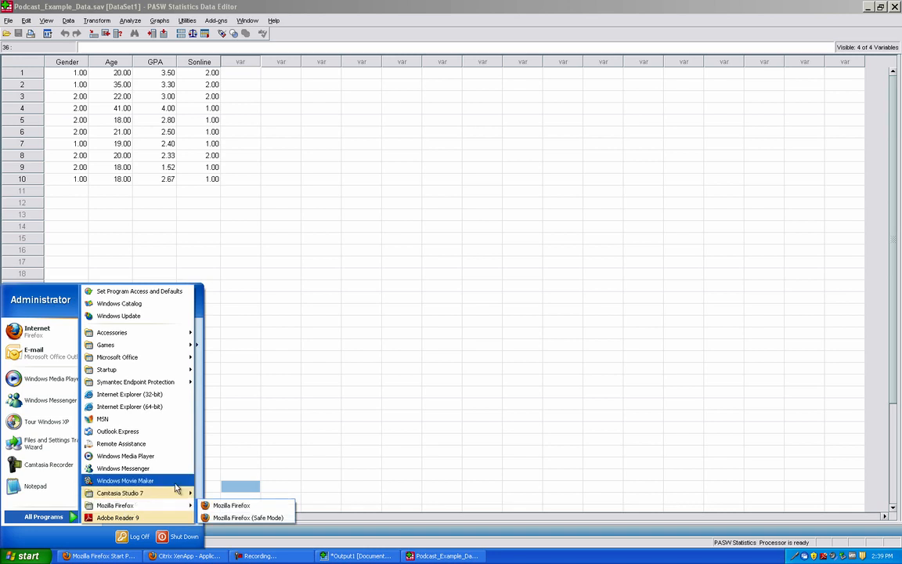
{"action": "mouse_move", "coordinate": [225, 457]}
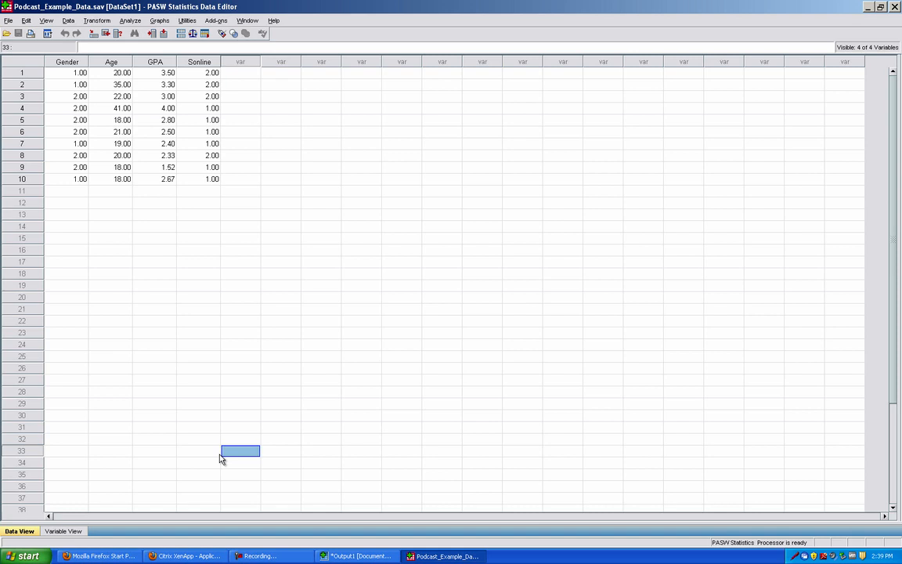
{"action": "mouse_move", "coordinate": [166, 376]}
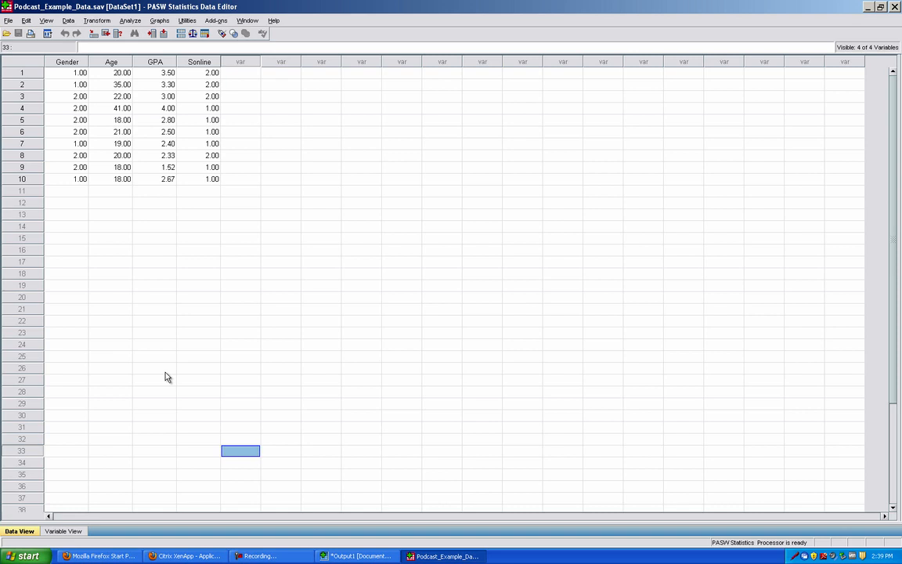
{"action": "mouse_move", "coordinate": [104, 208]}
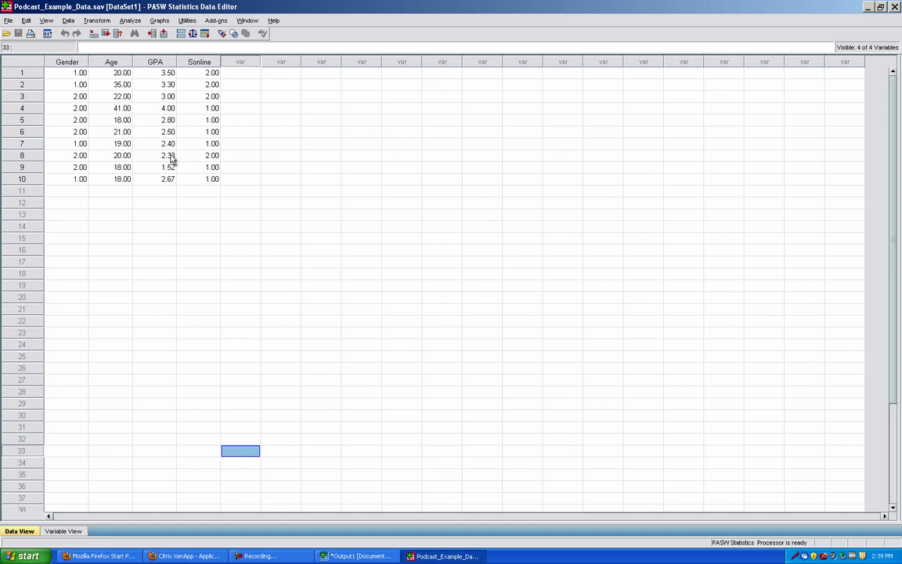
{"action": "mouse_move", "coordinate": [171, 187]}
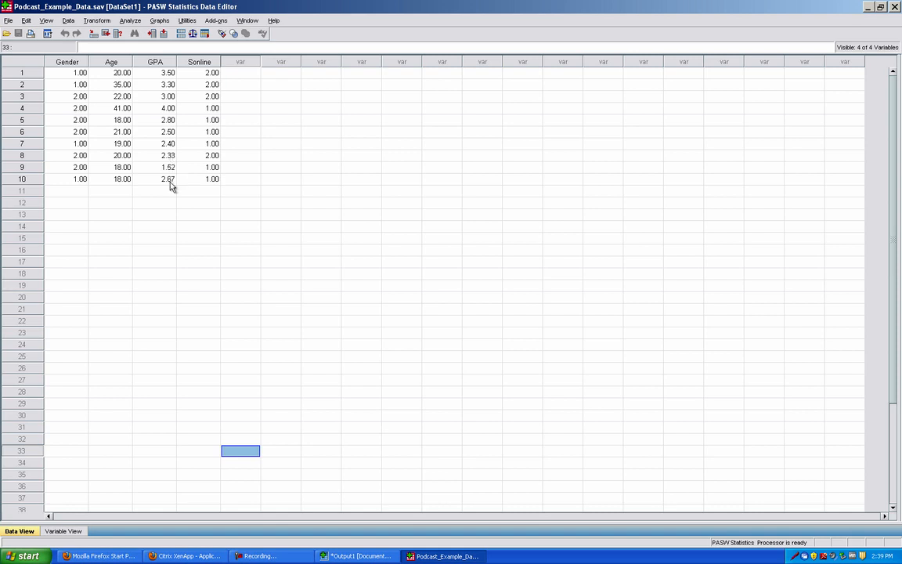
{"action": "mouse_move", "coordinate": [53, 477]}
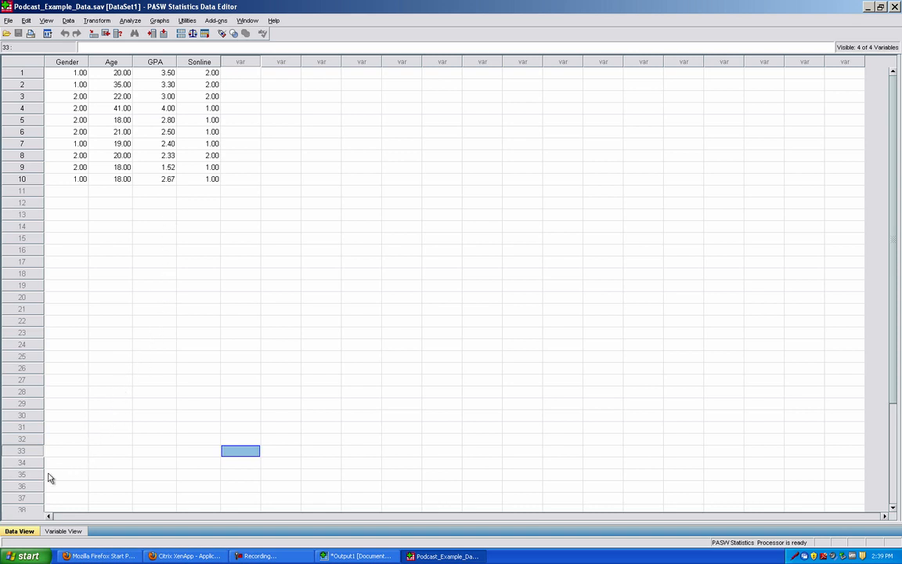
{"action": "mouse_move", "coordinate": [15, 531]}
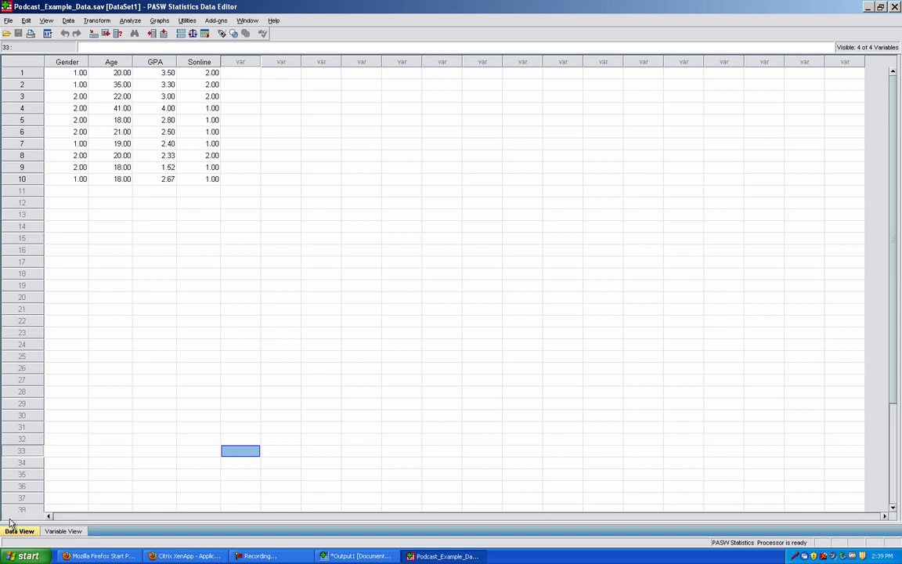
{"action": "mouse_move", "coordinate": [17, 531]}
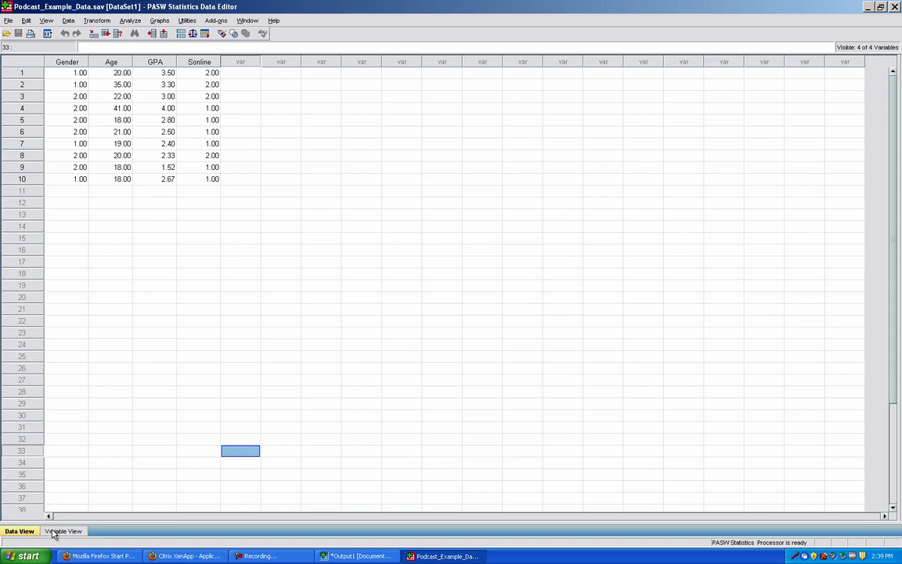
{"action": "left_click", "coordinate": [69, 531]}
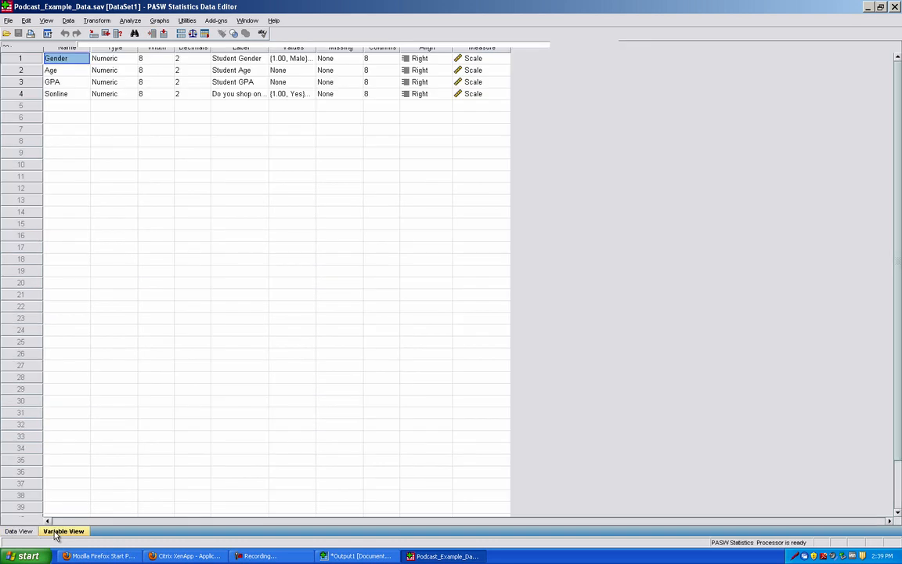
{"action": "left_click", "coordinate": [17, 531]}
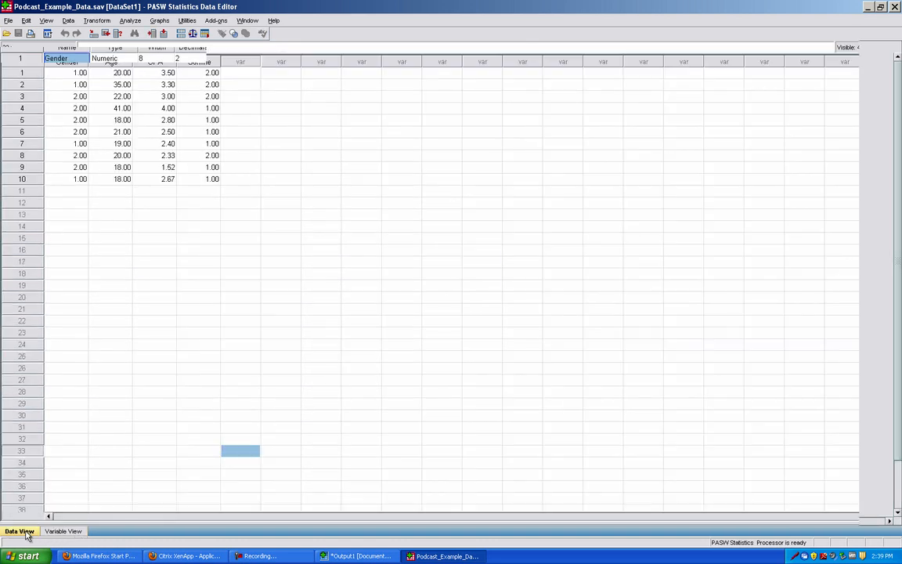
{"action": "left_click", "coordinate": [17, 531]}
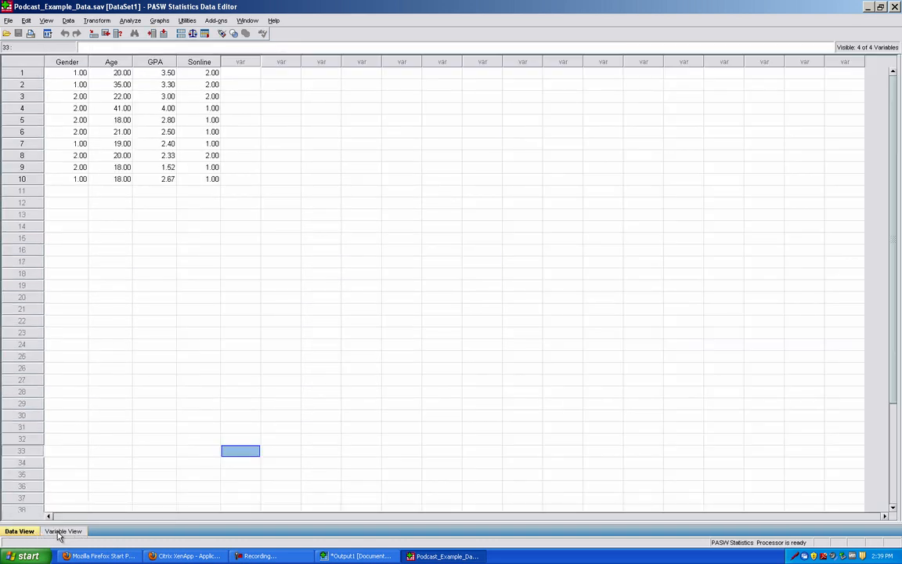
Toggle the views again, ending on the Gender, Age, GPA and Sonline variable definitions
{"action": "left_click", "coordinate": [69, 531]}
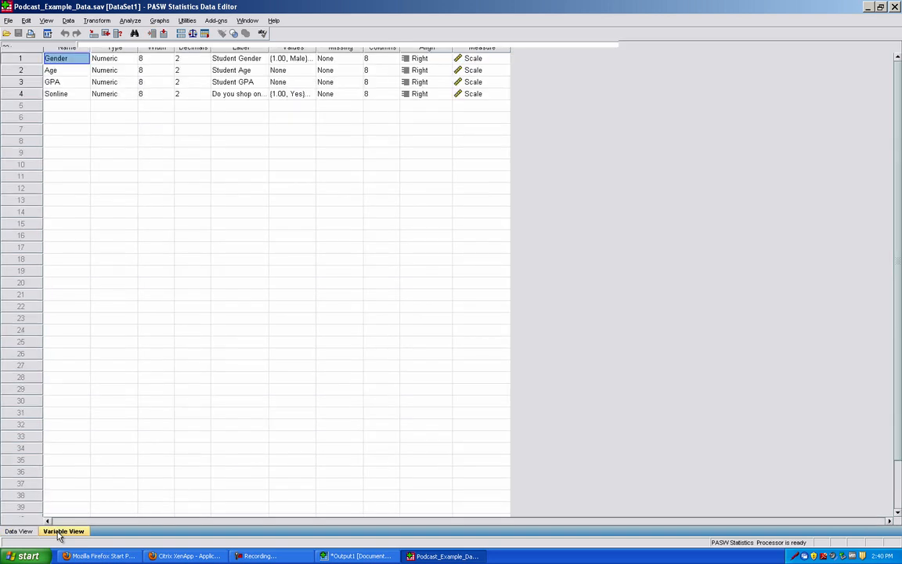
{"action": "left_click", "coordinate": [16, 530]}
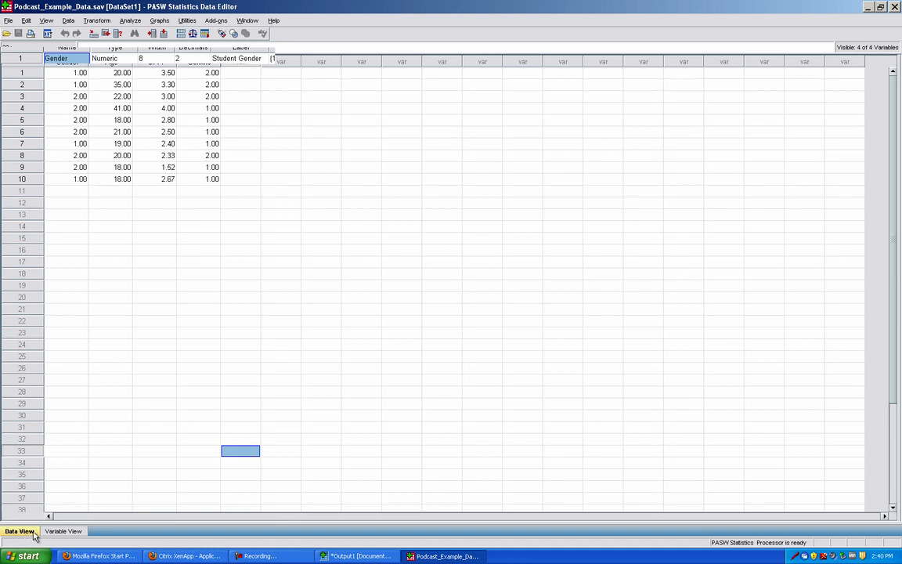
{"action": "left_click", "coordinate": [19, 530]}
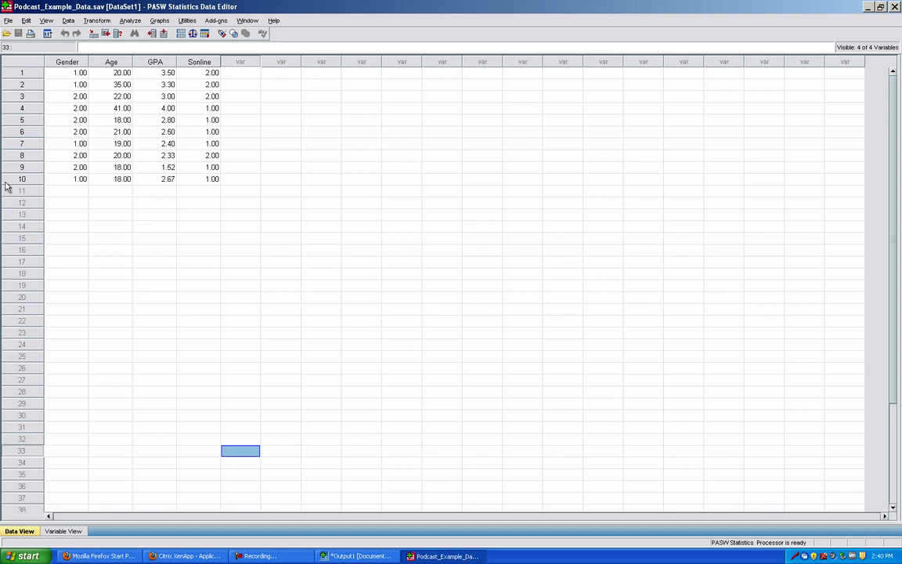
{"action": "mouse_move", "coordinate": [91, 181]}
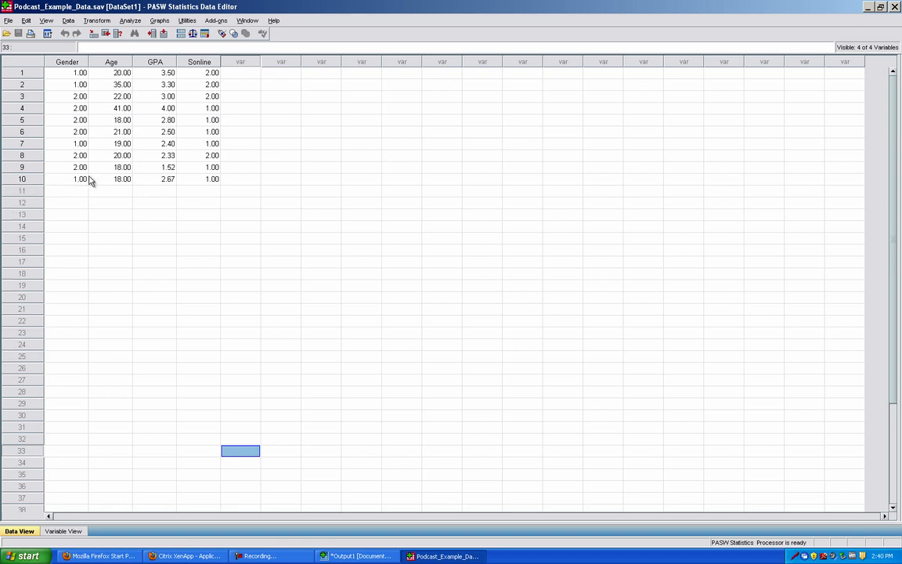
{"action": "mouse_move", "coordinate": [94, 180]}
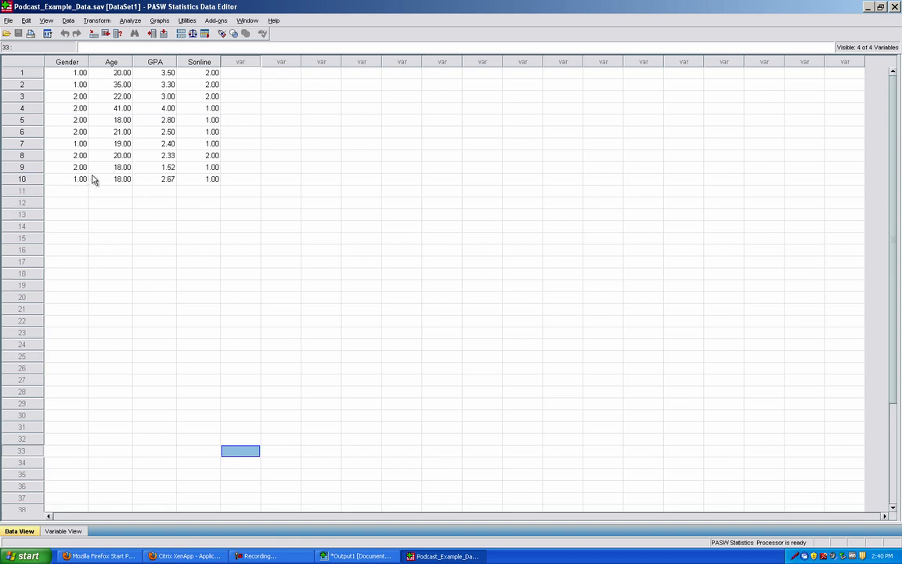
{"action": "mouse_move", "coordinate": [110, 94]}
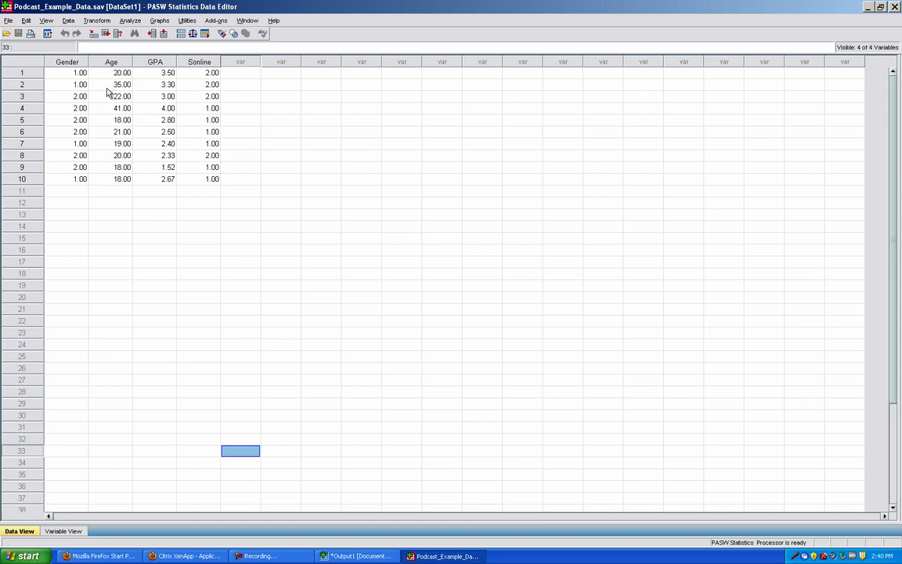
{"action": "mouse_move", "coordinate": [109, 115]}
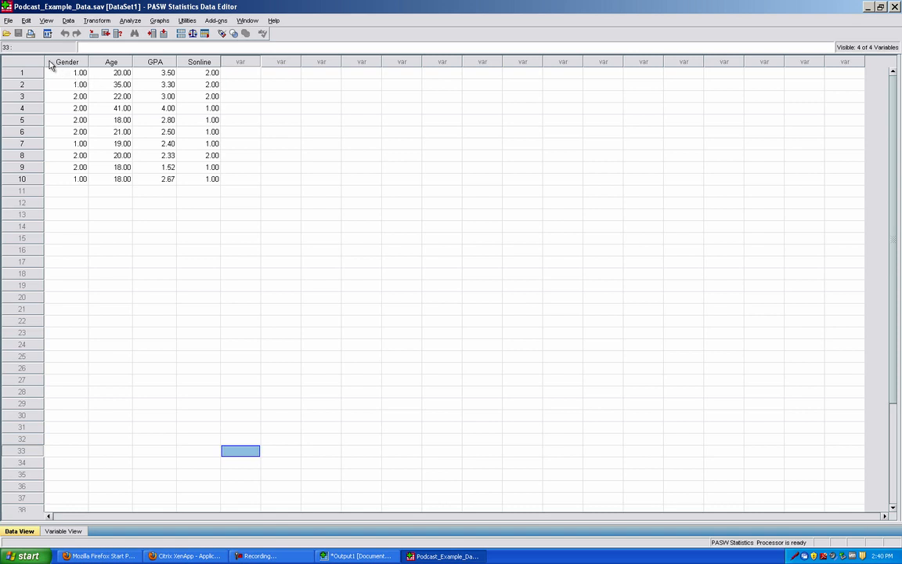
{"action": "mouse_move", "coordinate": [141, 68]}
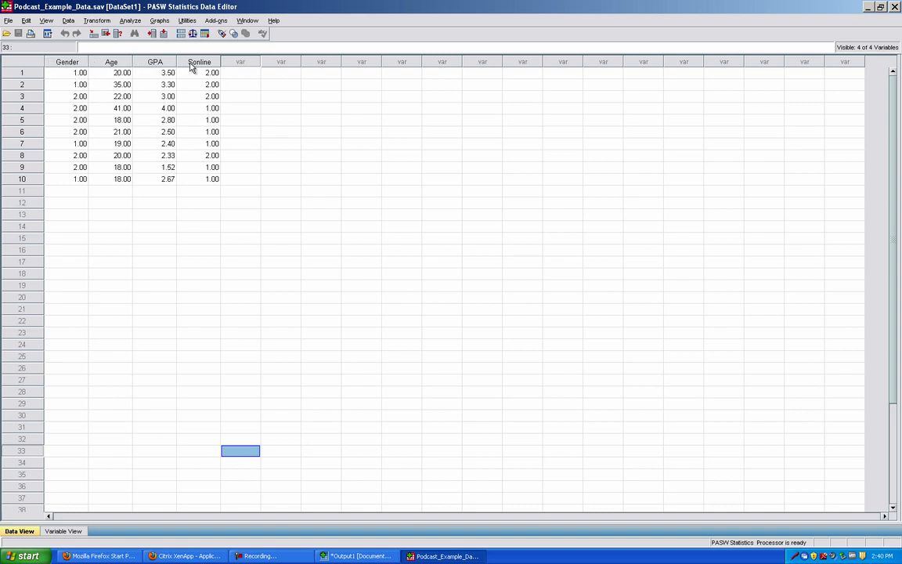
{"action": "mouse_move", "coordinate": [202, 66]}
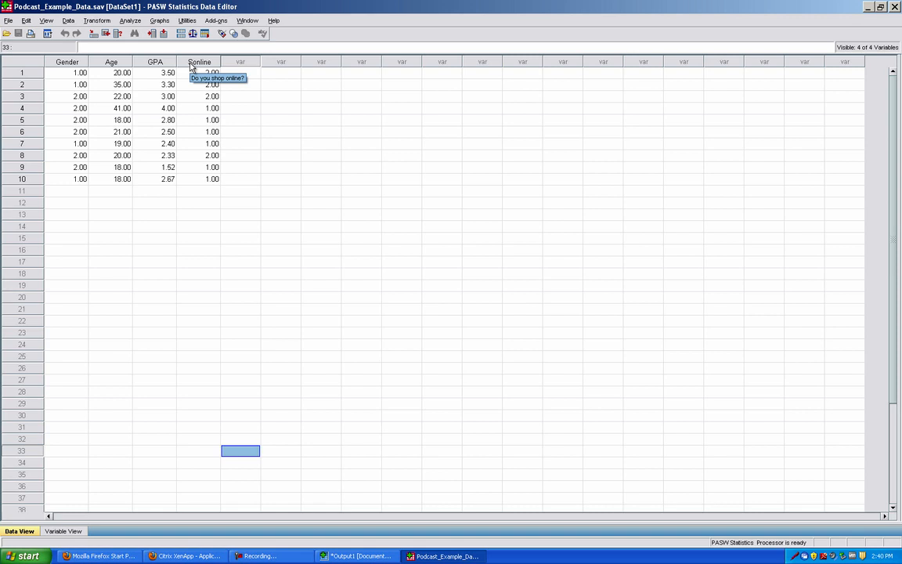
{"action": "mouse_move", "coordinate": [303, 75]}
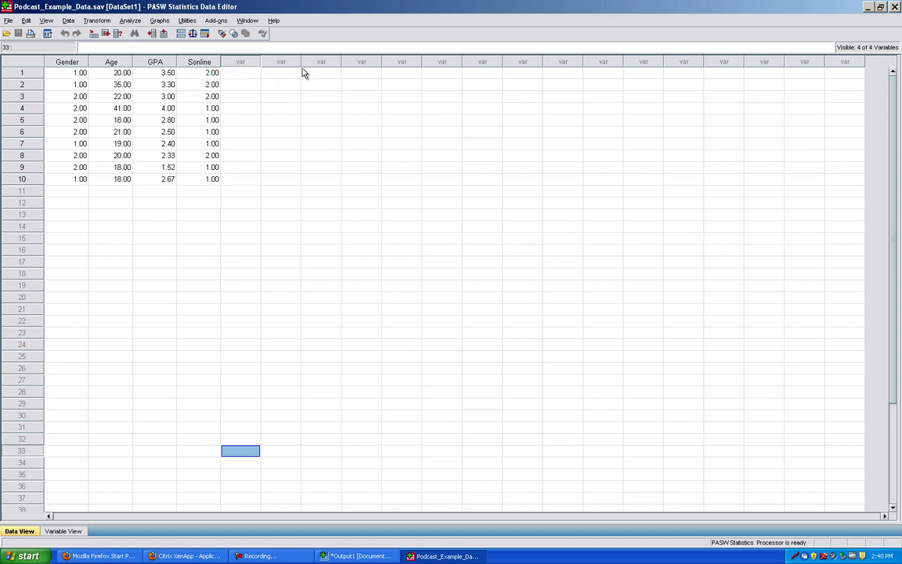
{"action": "mouse_move", "coordinate": [286, 69]}
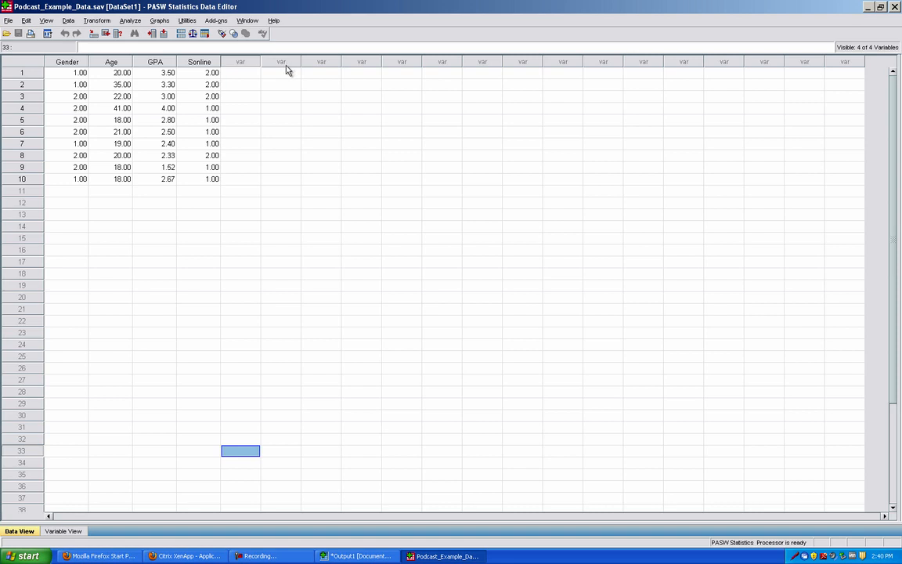
{"action": "mouse_move", "coordinate": [282, 110]}
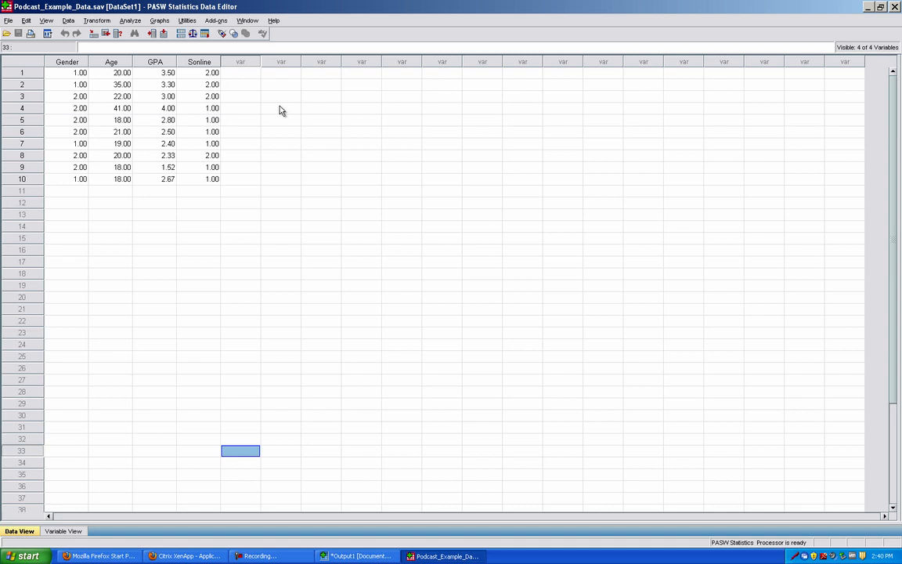
{"action": "mouse_move", "coordinate": [157, 332]}
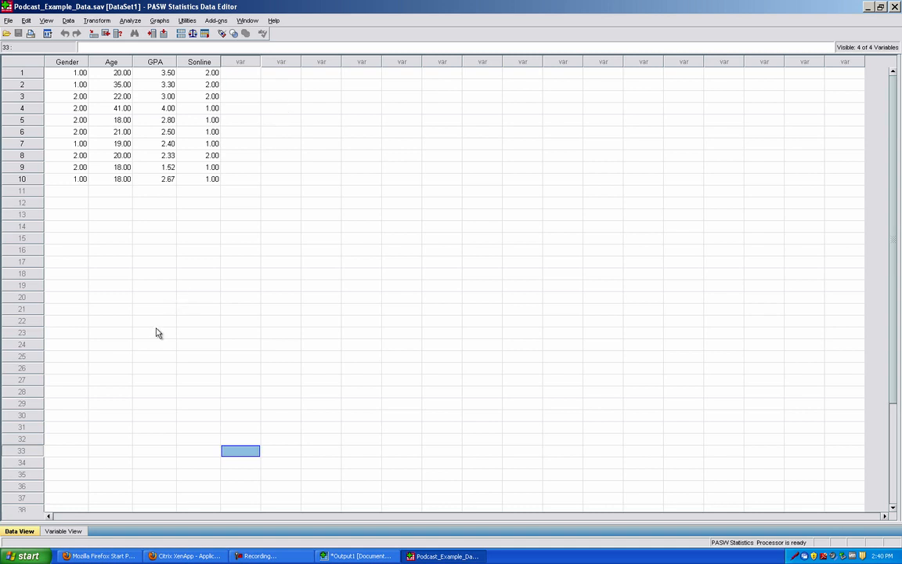
{"action": "mouse_move", "coordinate": [71, 508]}
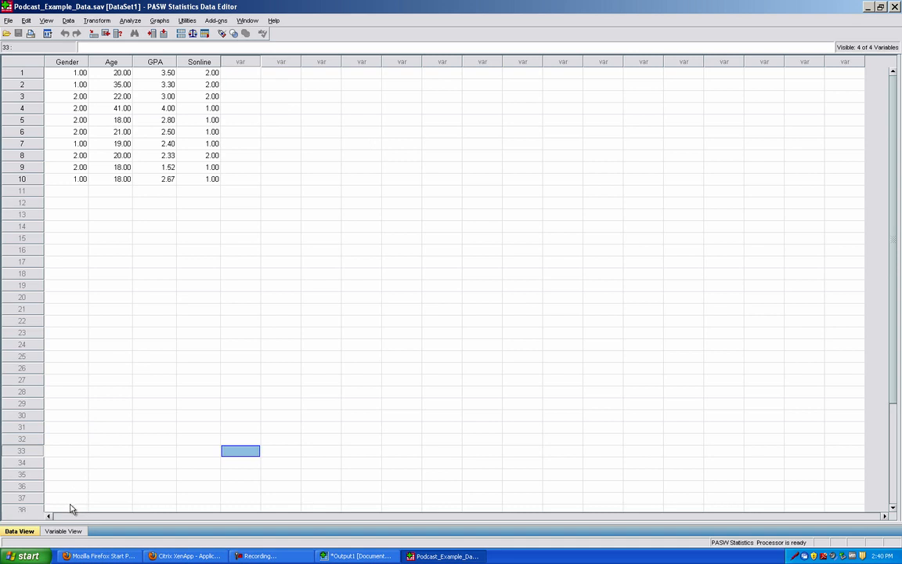
{"action": "mouse_move", "coordinate": [64, 528]}
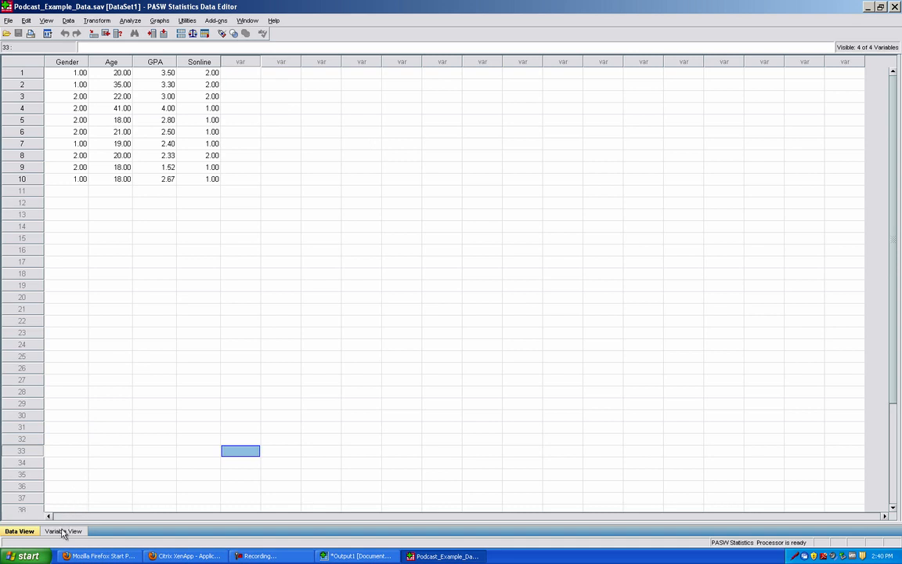
{"action": "left_click", "coordinate": [65, 531]}
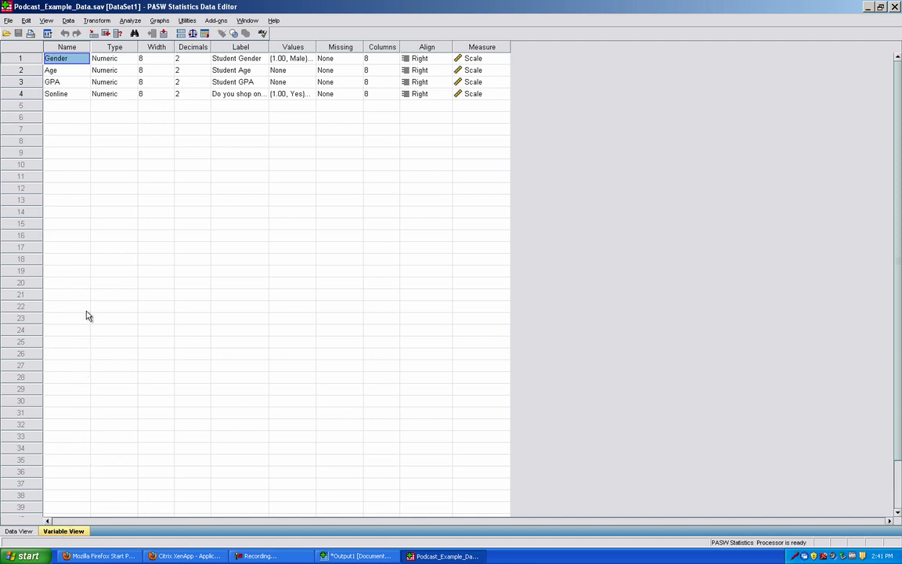
{"action": "mouse_move", "coordinate": [93, 314]}
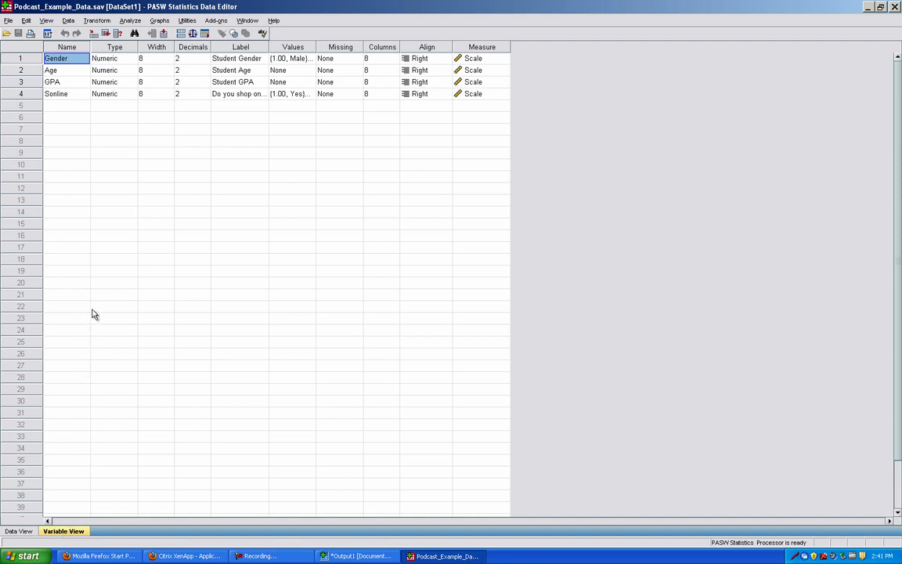
{"action": "mouse_move", "coordinate": [91, 309]}
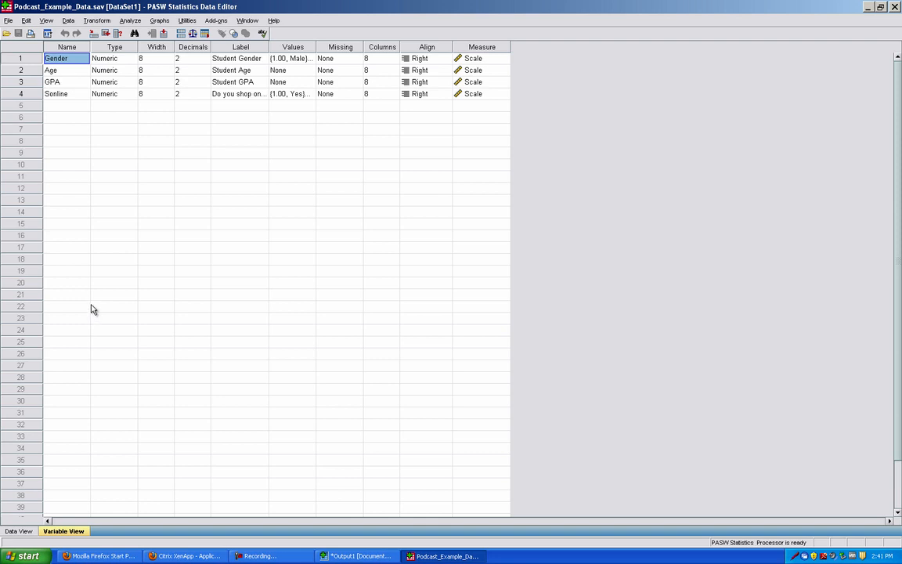
{"action": "mouse_move", "coordinate": [86, 294]}
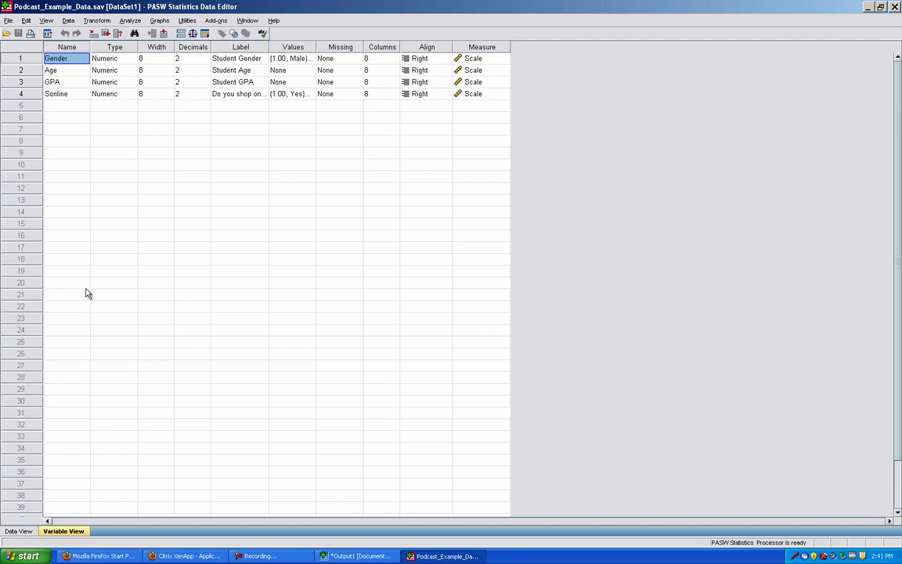